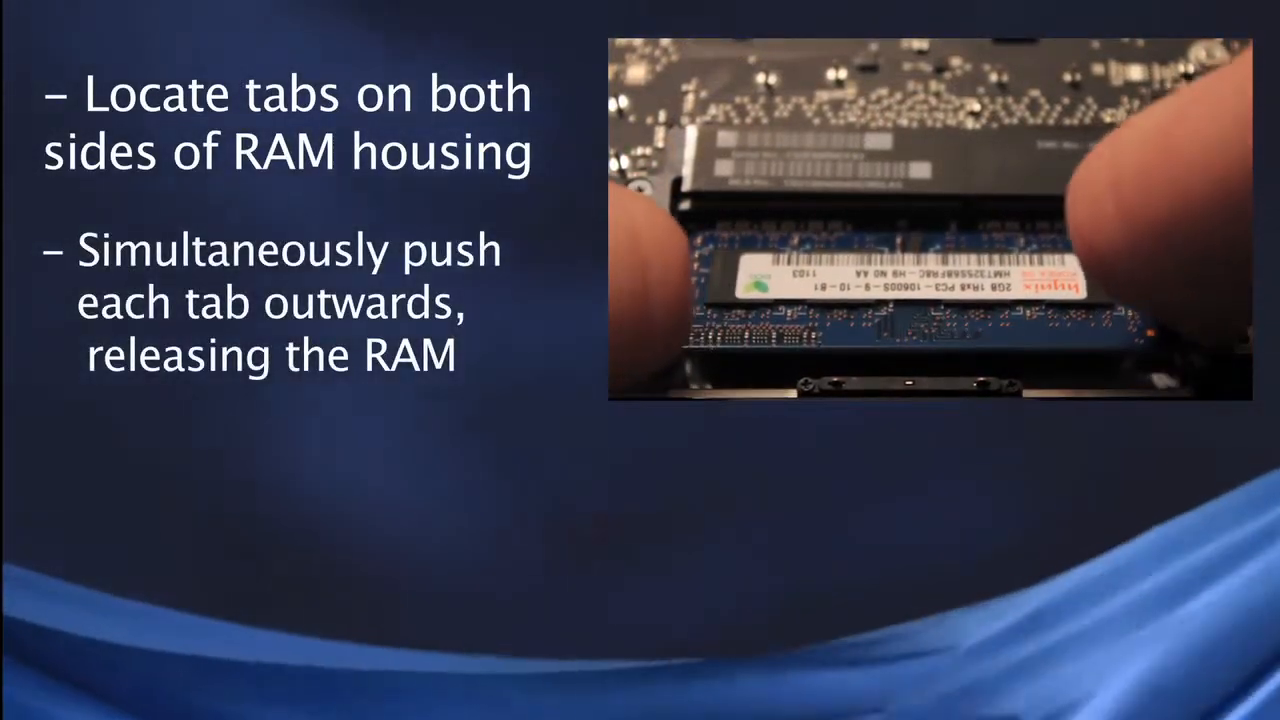
- Advance the slideshow to the slide on releasing the RAM housing tabs
key("Right")
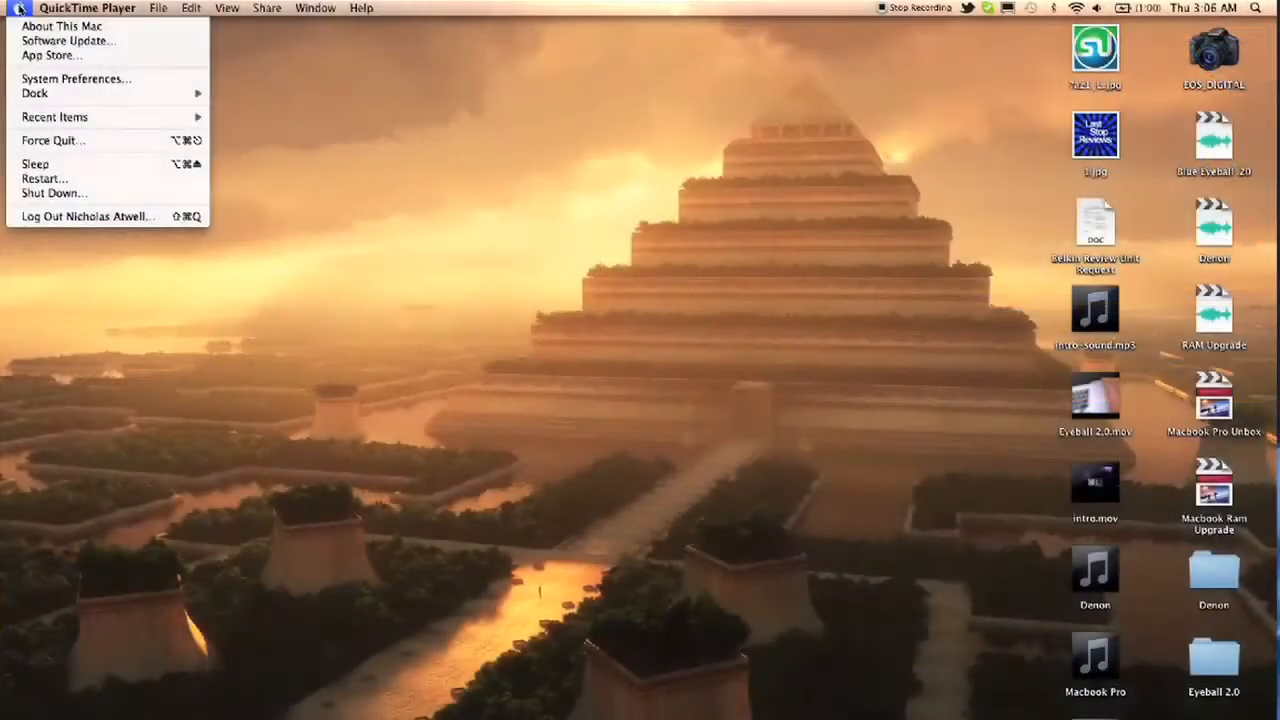
- Show About This Mac confirming 8 GB 1333 MHz DDR3 memory and 2.2 GHz Core i7
left_click(62, 26)
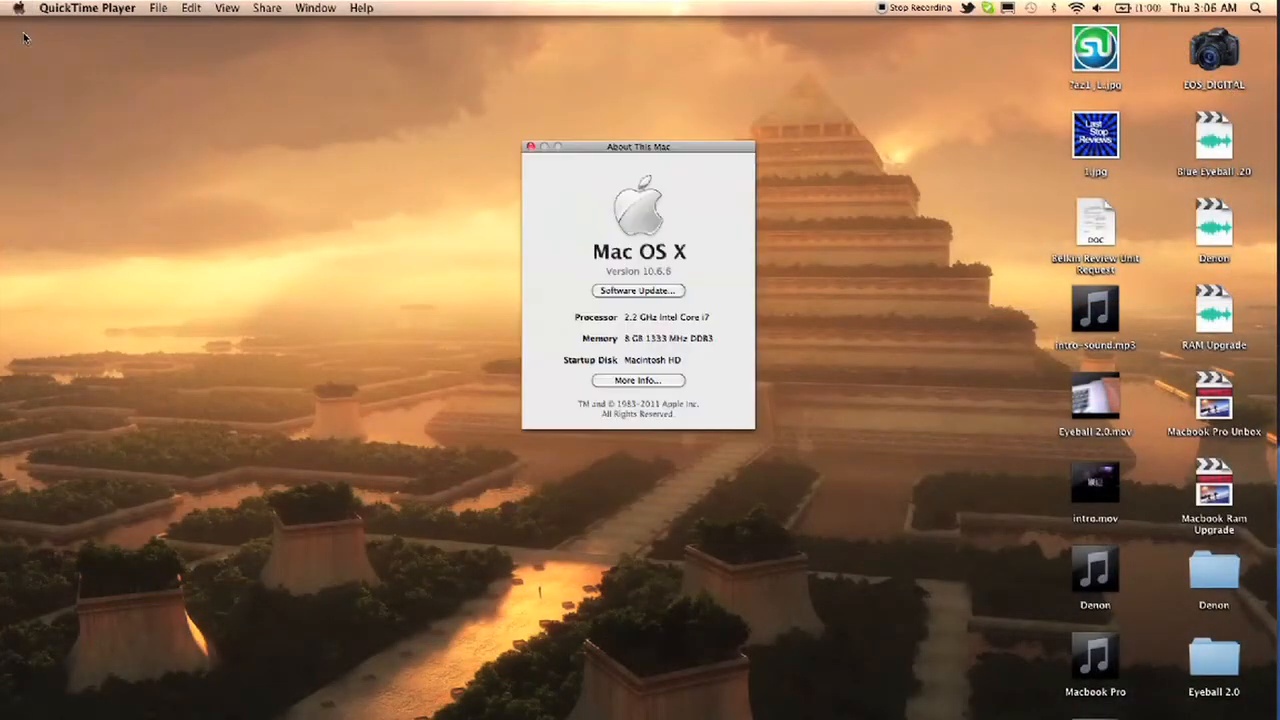
mouse_move(50, 38)
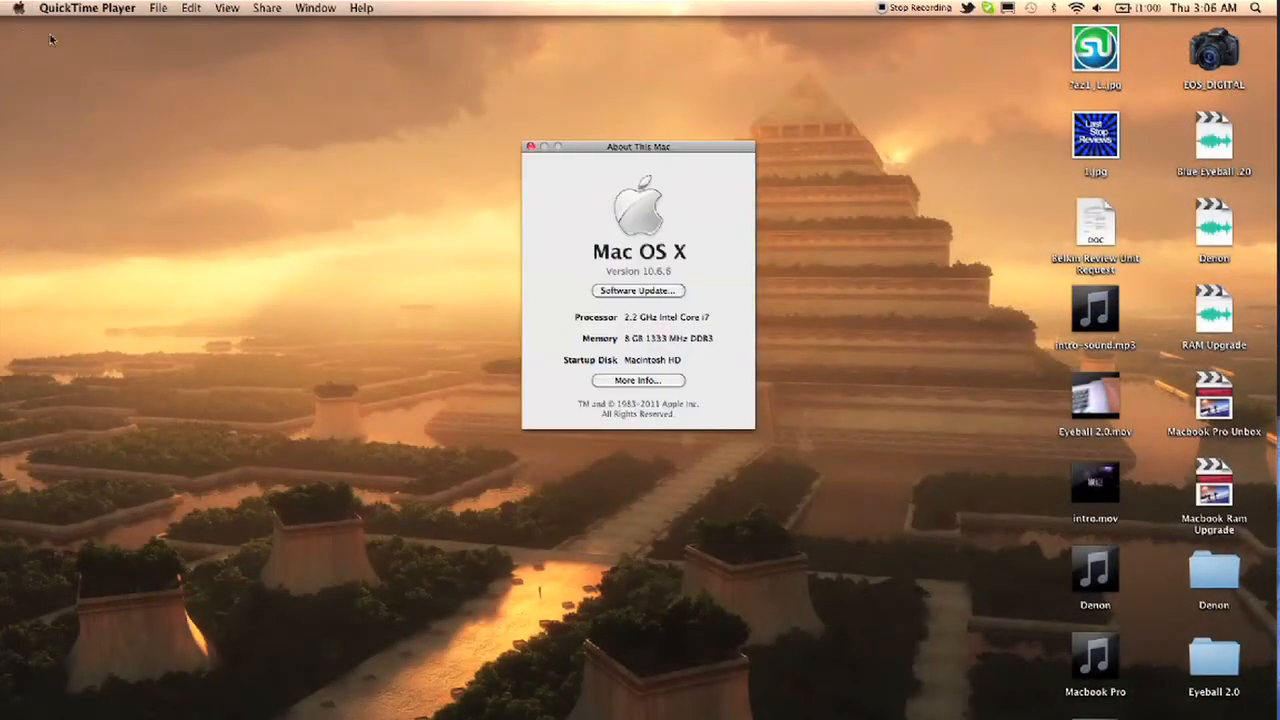
mouse_move(648, 336)
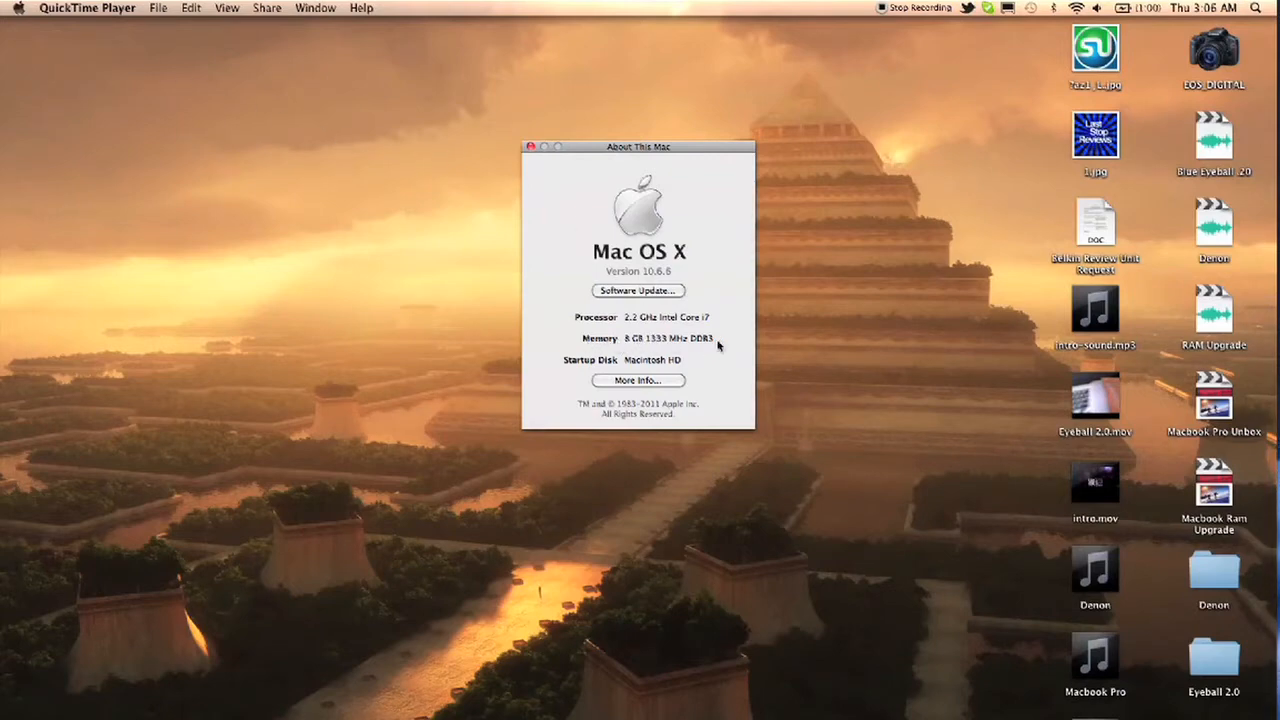
mouse_move(724, 346)
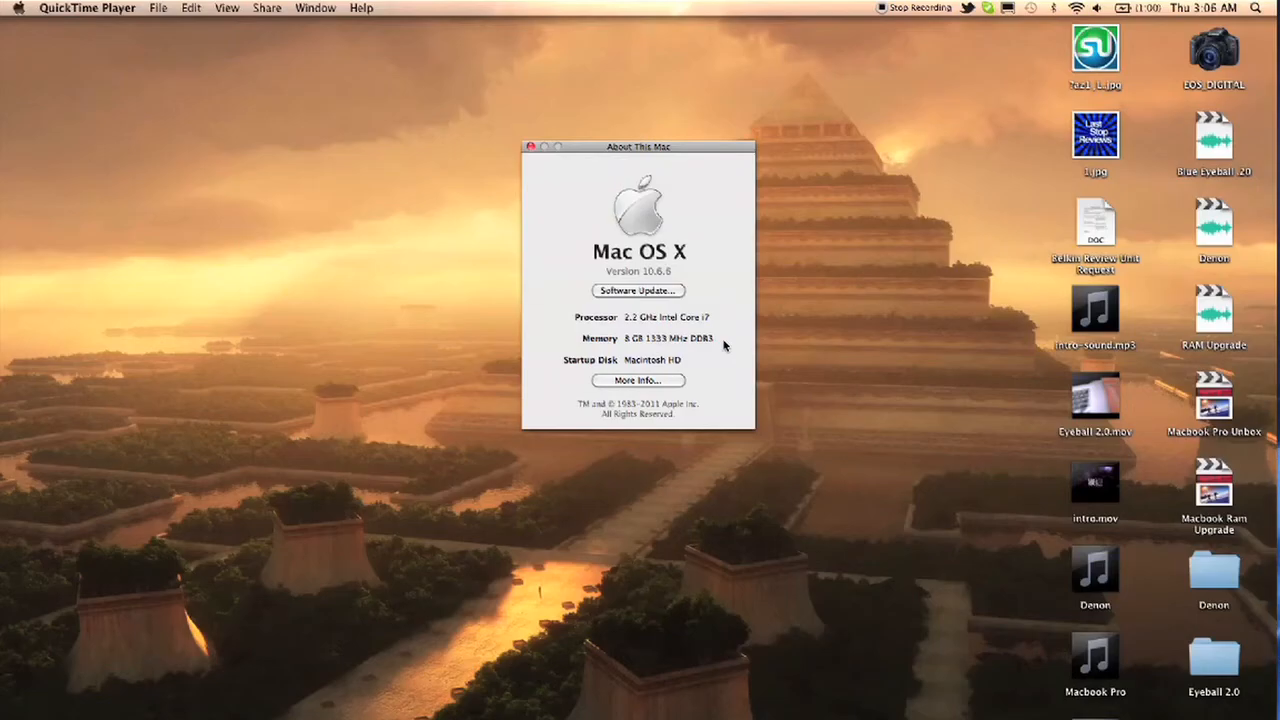